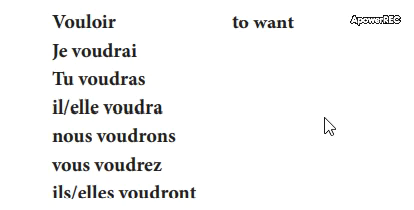
{"action": "mouse_move", "coordinate": [62, 74]}
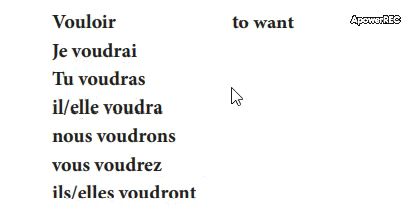
{"action": "mouse_move", "coordinate": [246, 92]}
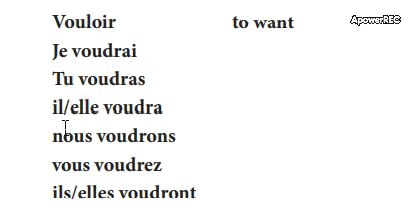
{"action": "mouse_move", "coordinate": [98, 124]}
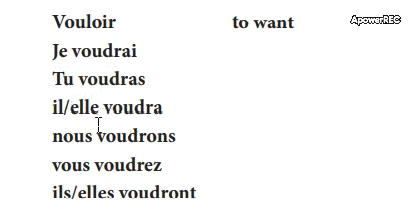